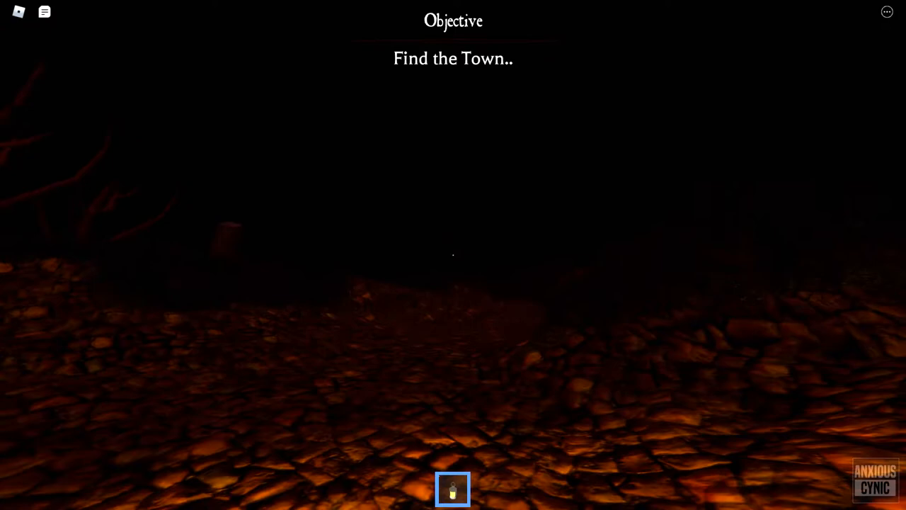
mouse_move(454, 255)
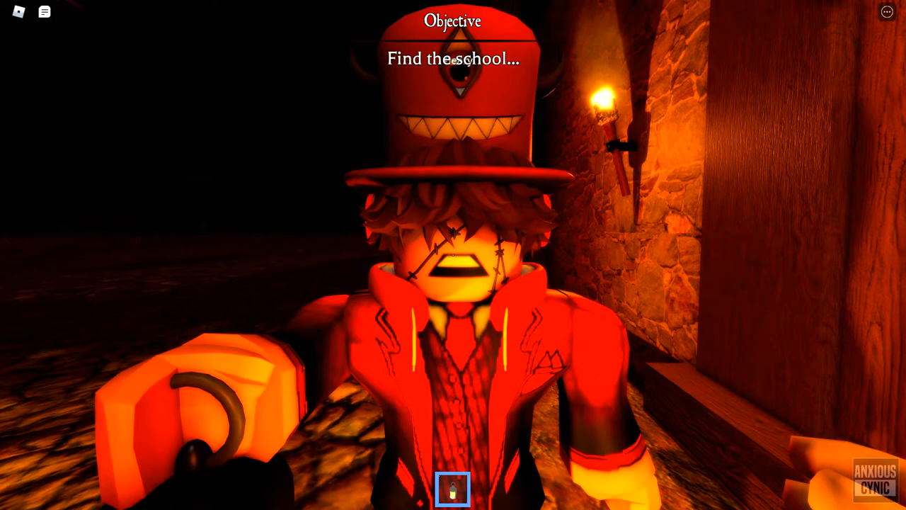
mouse_move(453, 255)
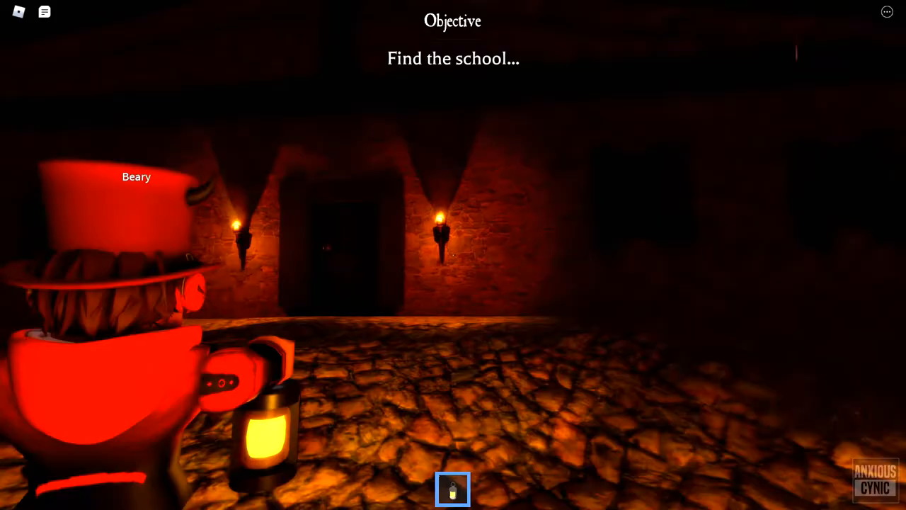
mouse_move(454, 255)
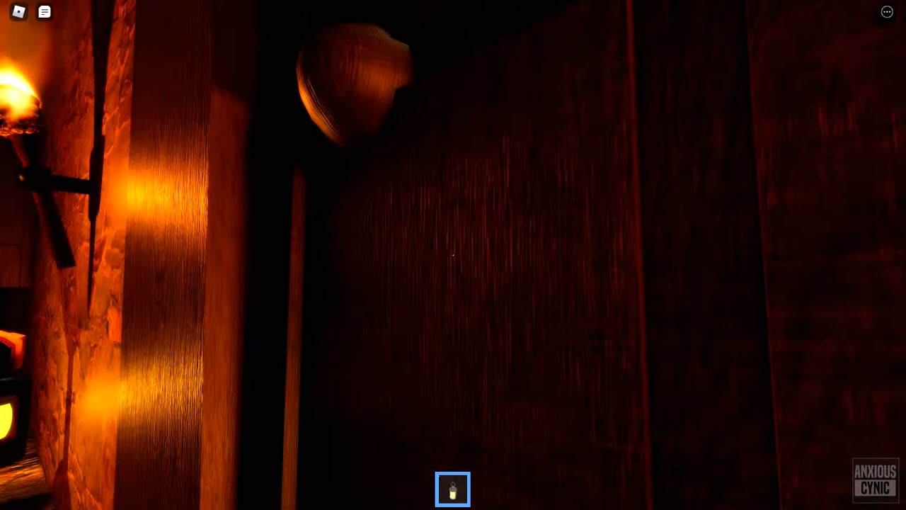
mouse_move(453, 255)
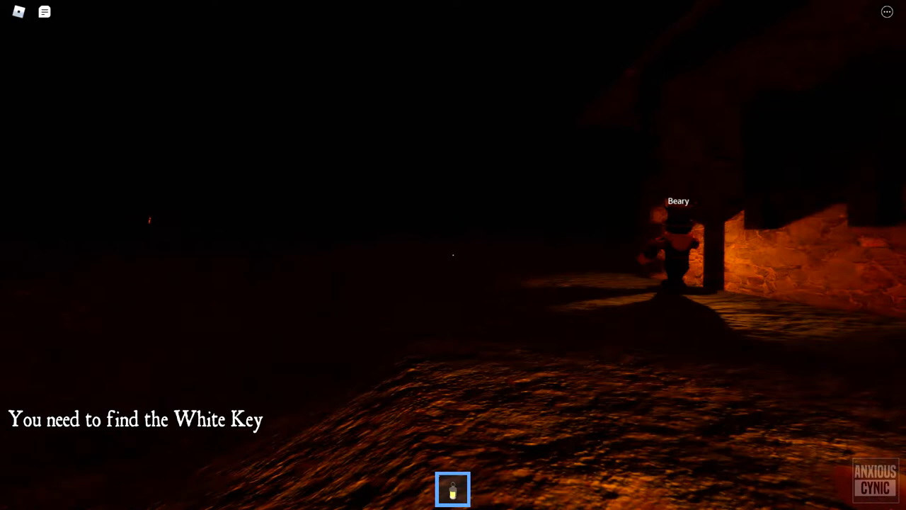
mouse_move(453, 255)
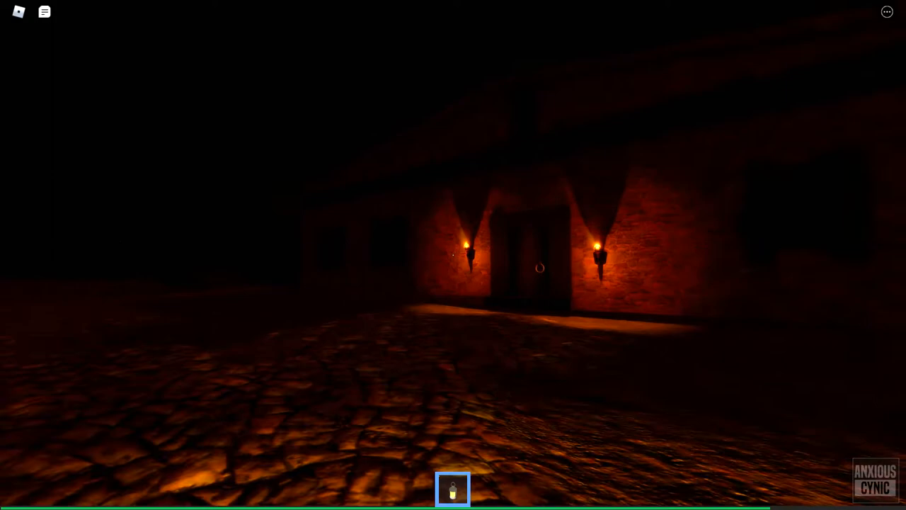
key(w)
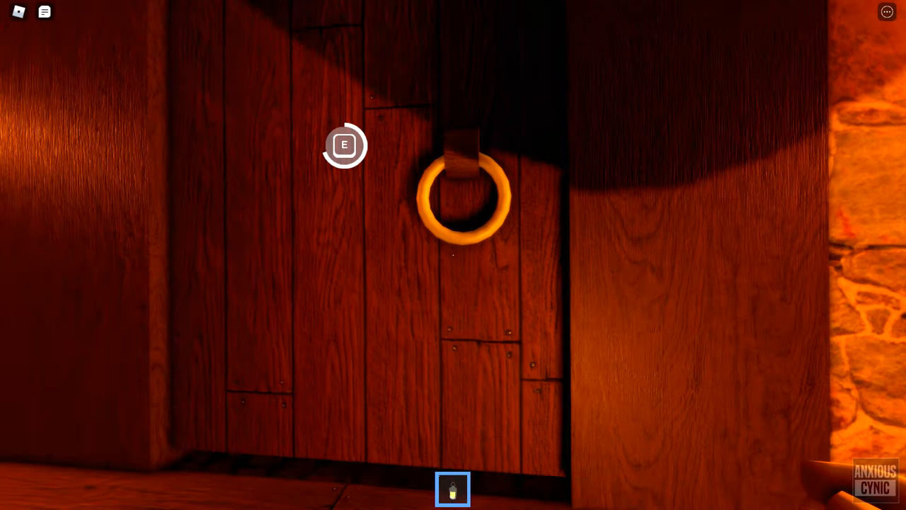
key(e)
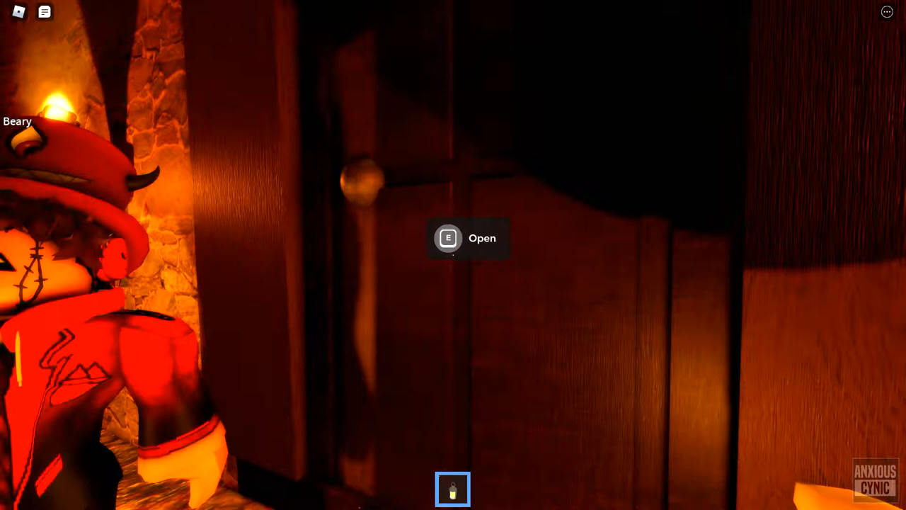
key(e)
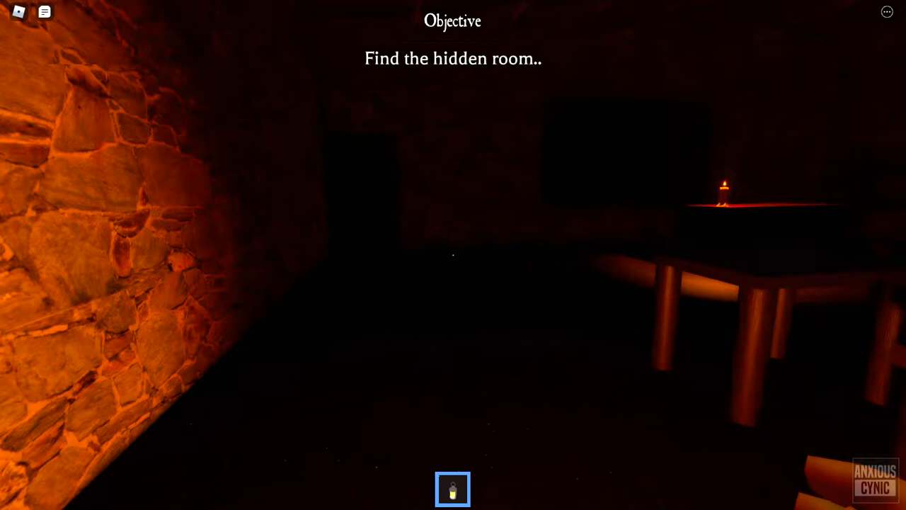
mouse_move(453, 255)
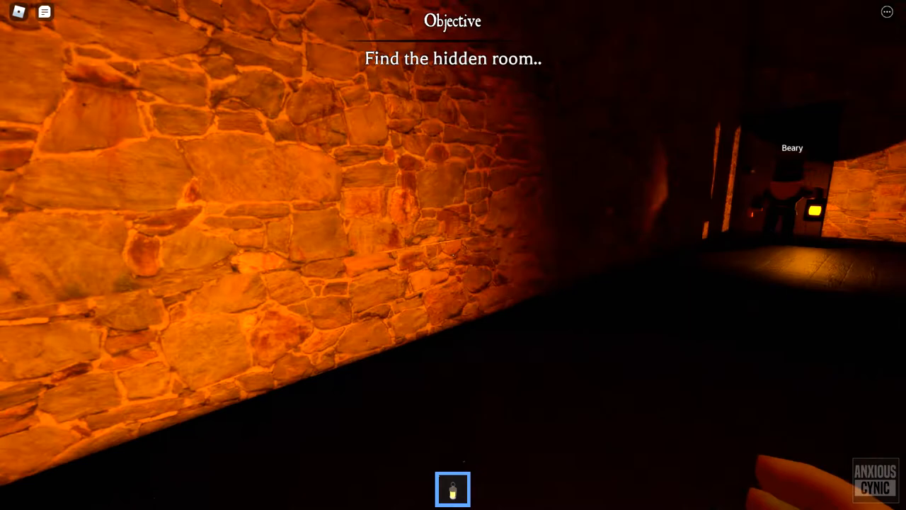
mouse_move(453, 255)
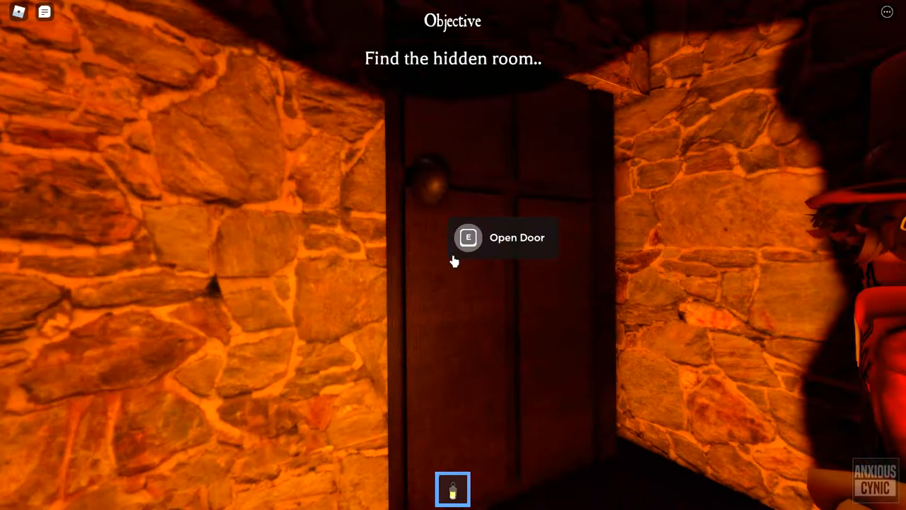
key(e)
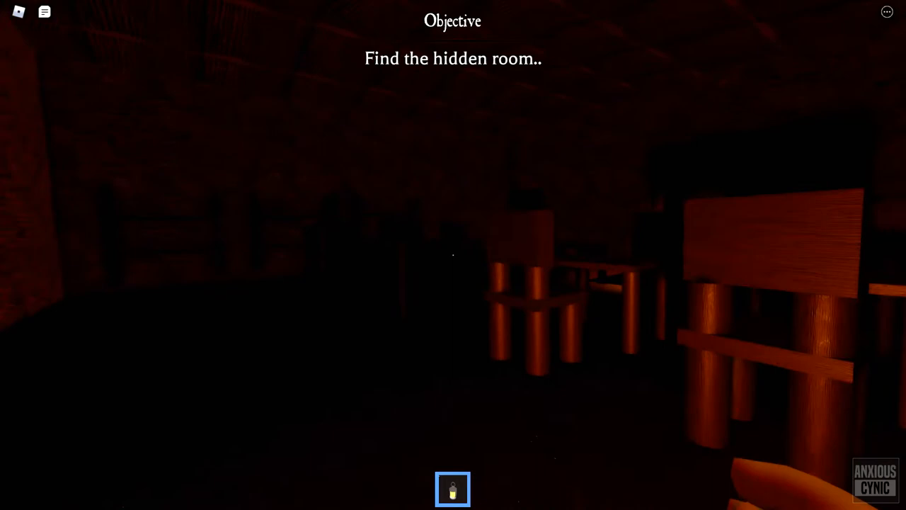
mouse_move(453, 254)
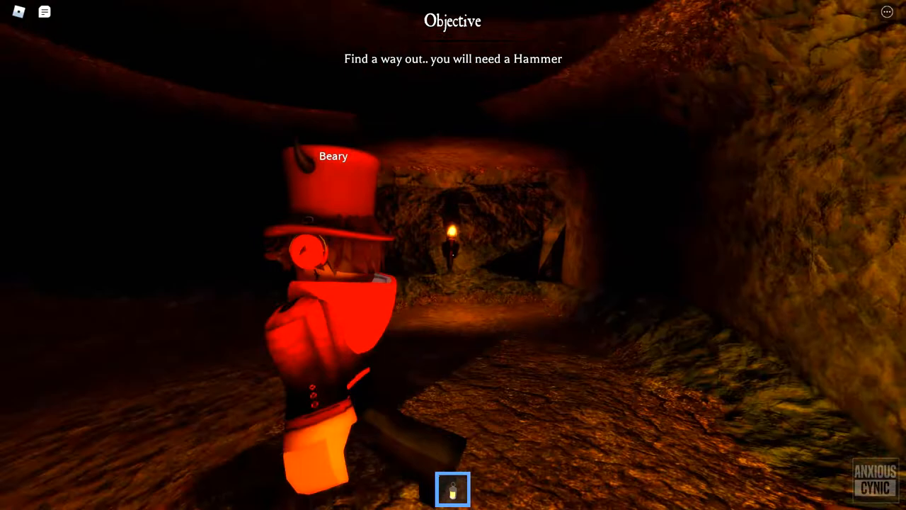
mouse_move(453, 255)
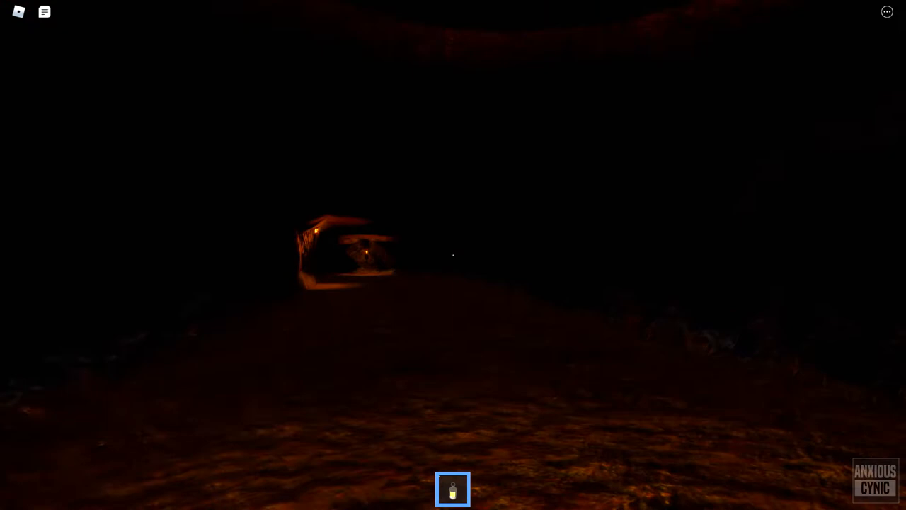
mouse_move(454, 255)
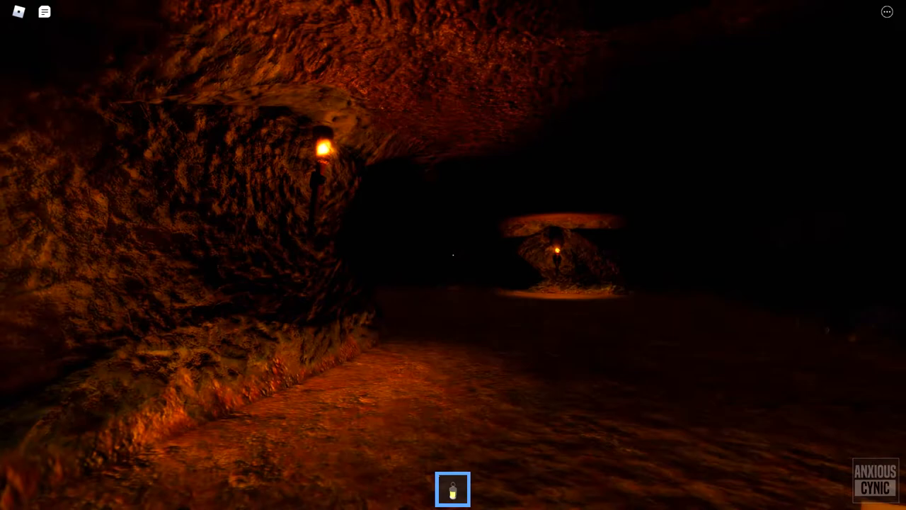
mouse_move(453, 255)
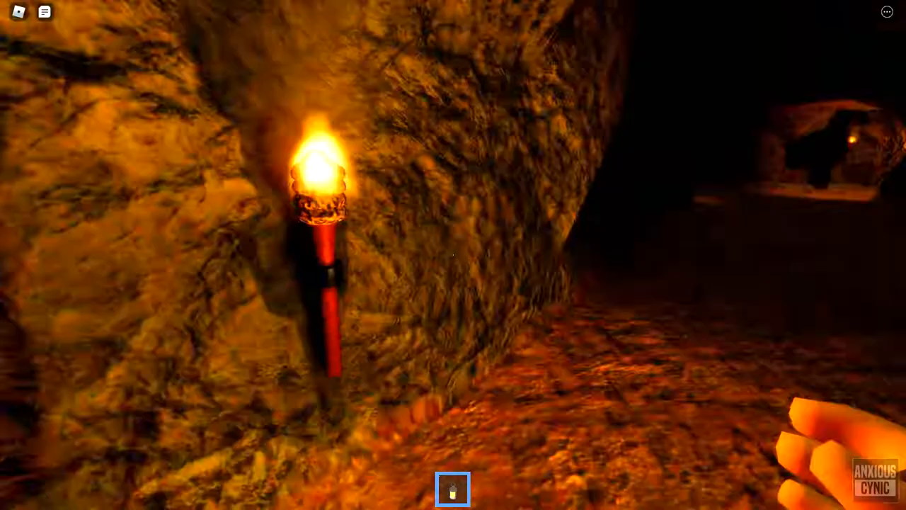
mouse_move(453, 255)
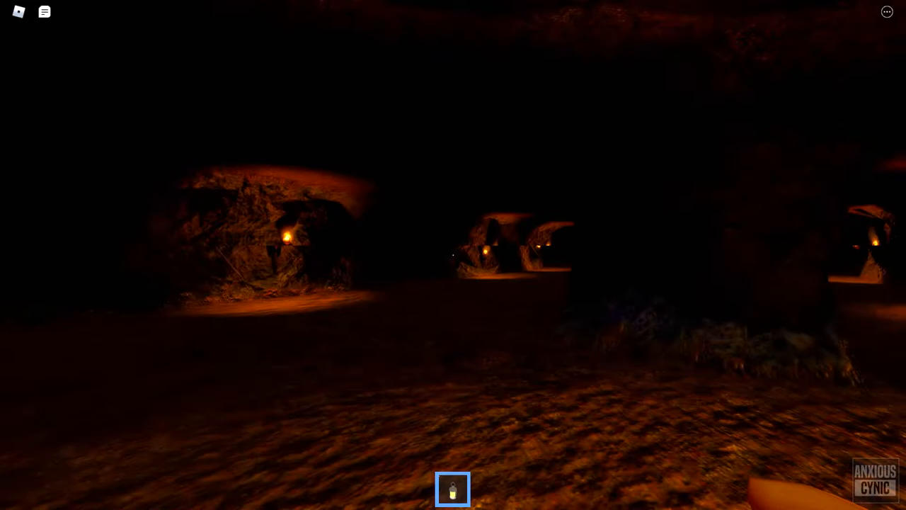
mouse_move(453, 255)
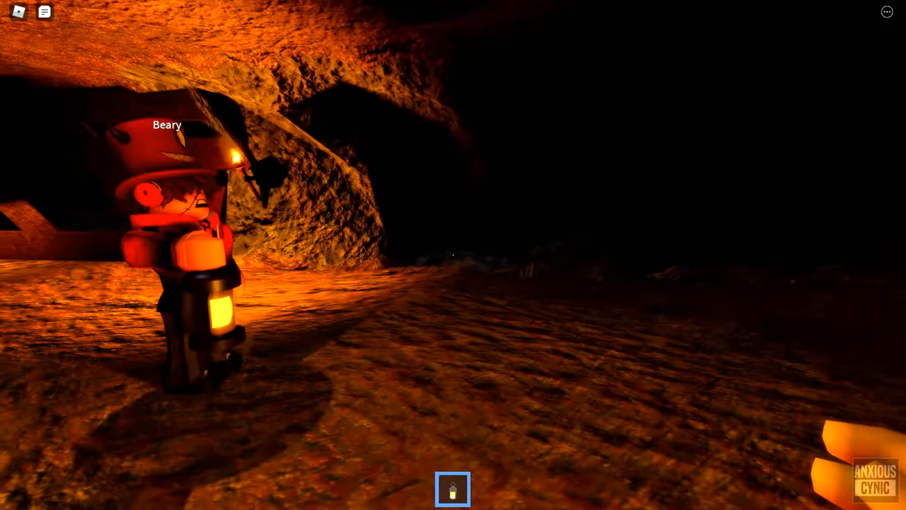
mouse_move(453, 254)
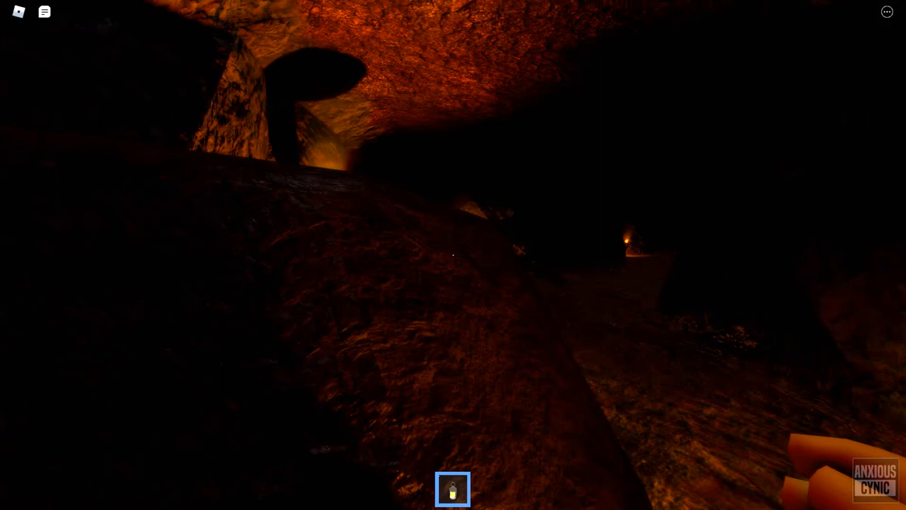
mouse_move(453, 255)
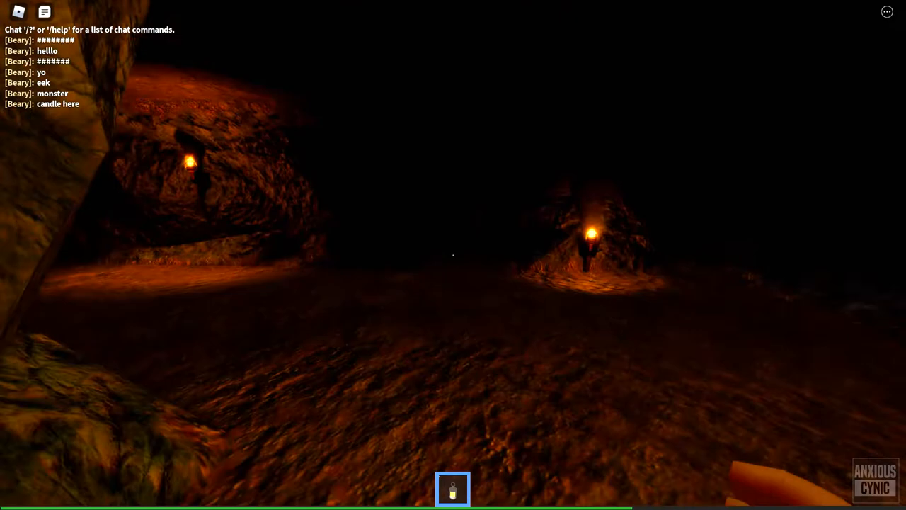
mouse_move(453, 255)
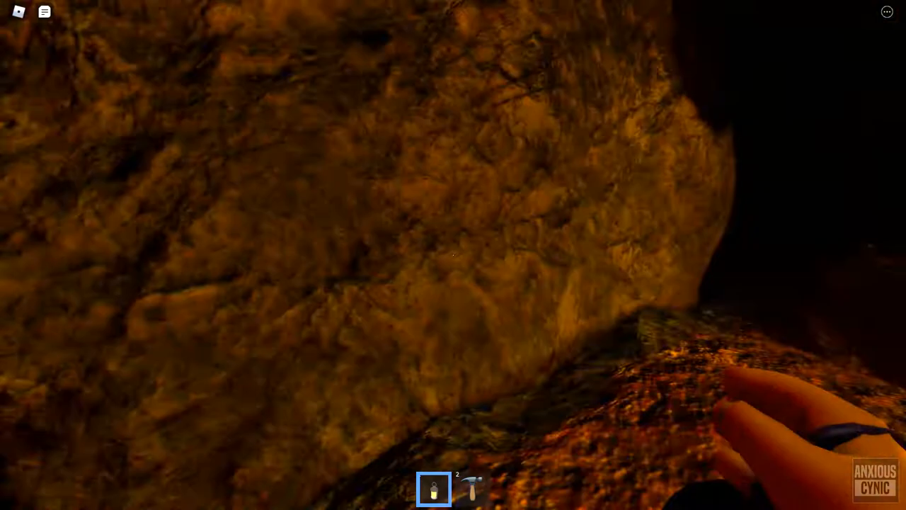
mouse_move(454, 255)
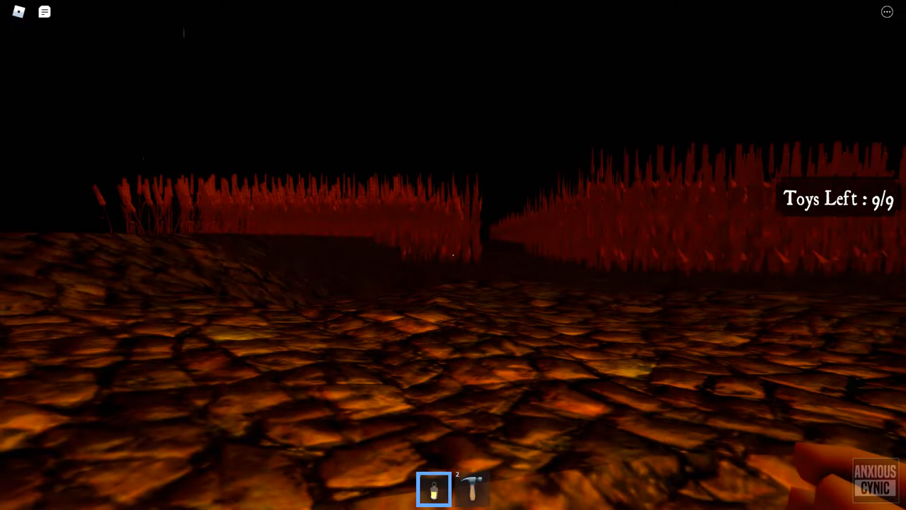
mouse_move(454, 254)
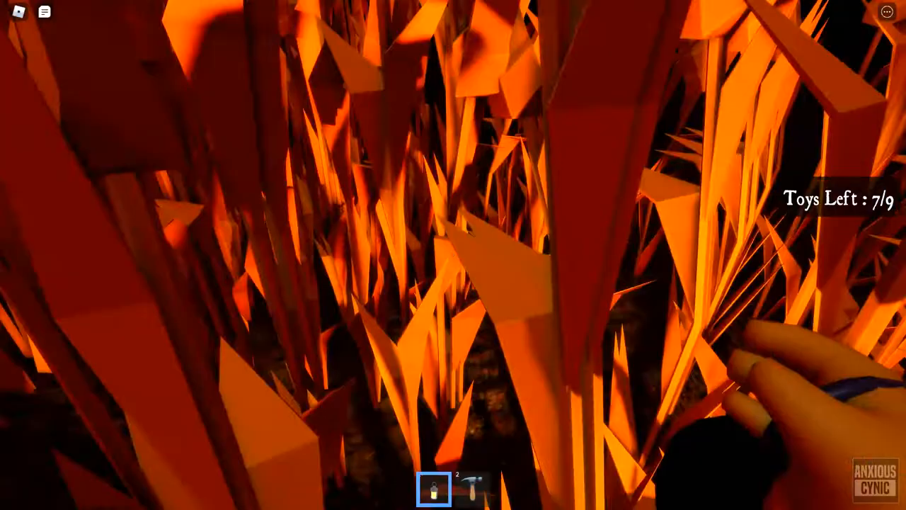
mouse_move(453, 255)
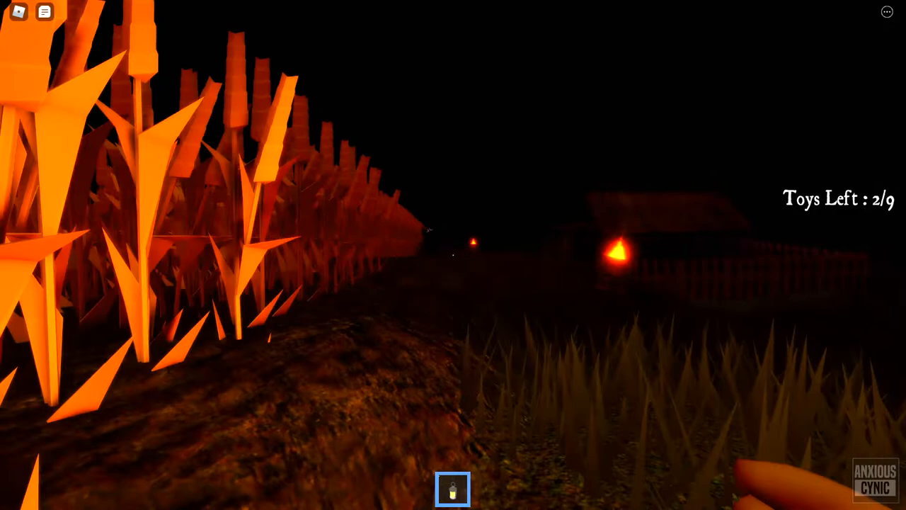
mouse_move(454, 255)
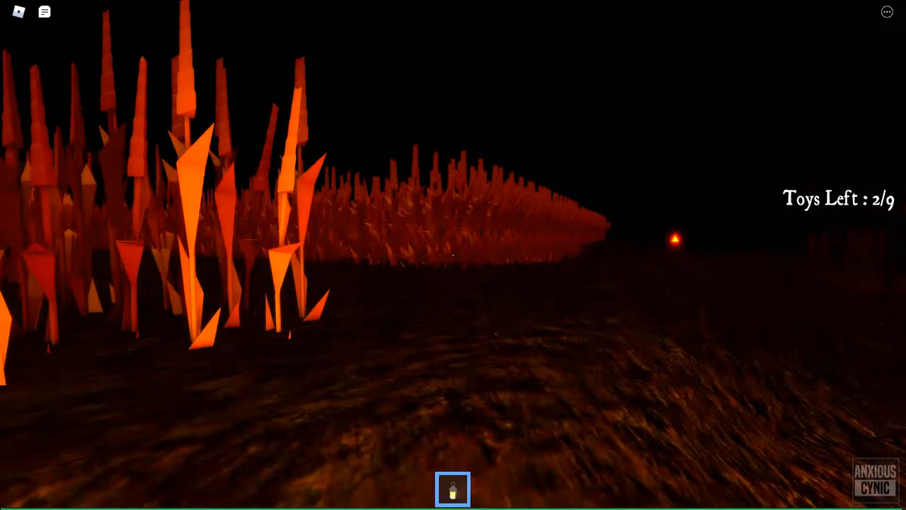